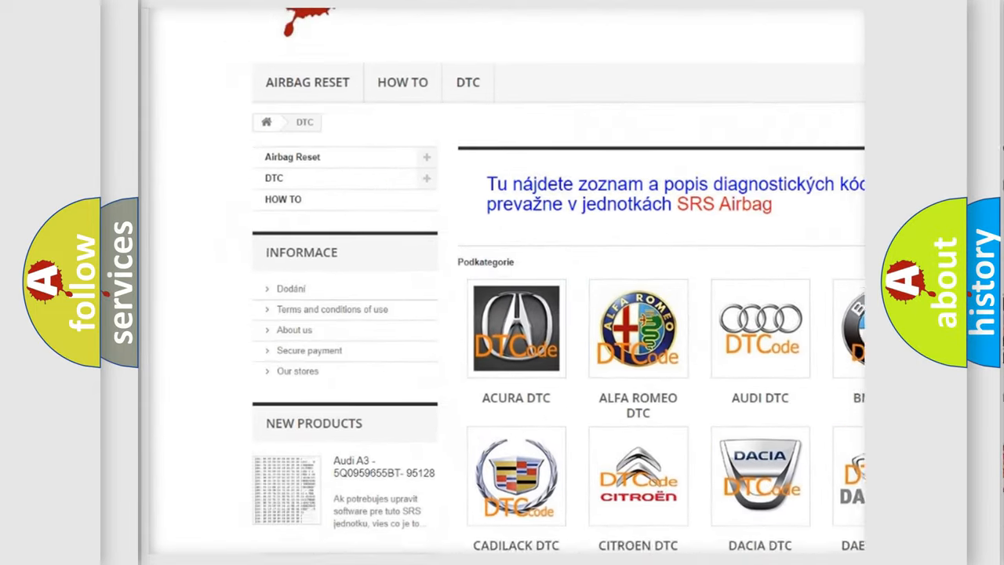
{"action": "scroll", "scroll_direction": "down", "scroll_amount": 3}
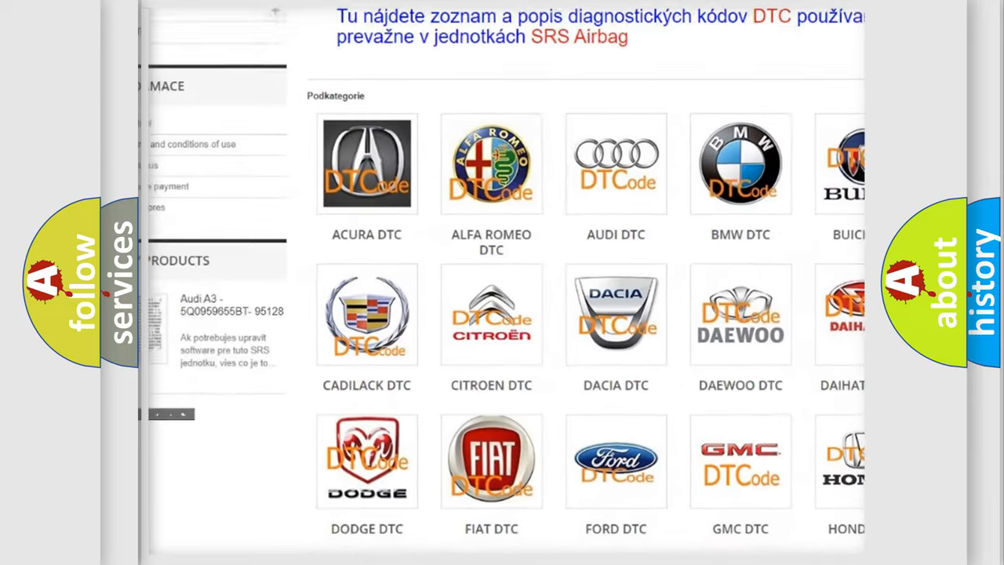
{"action": "scroll", "scroll_direction": "down", "scroll_amount": 3}
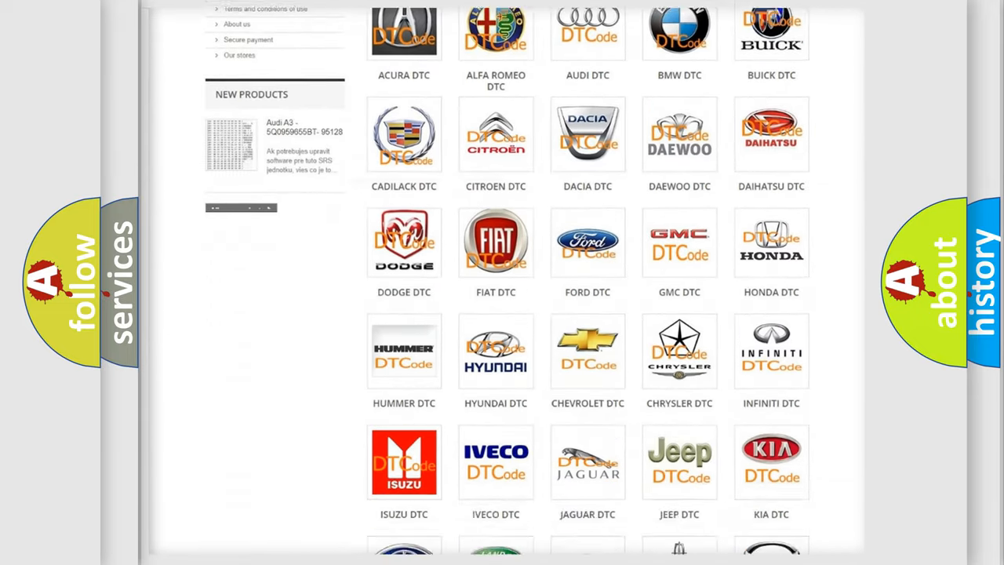
{"action": "scroll", "scroll_direction": "down", "scroll_amount": 3}
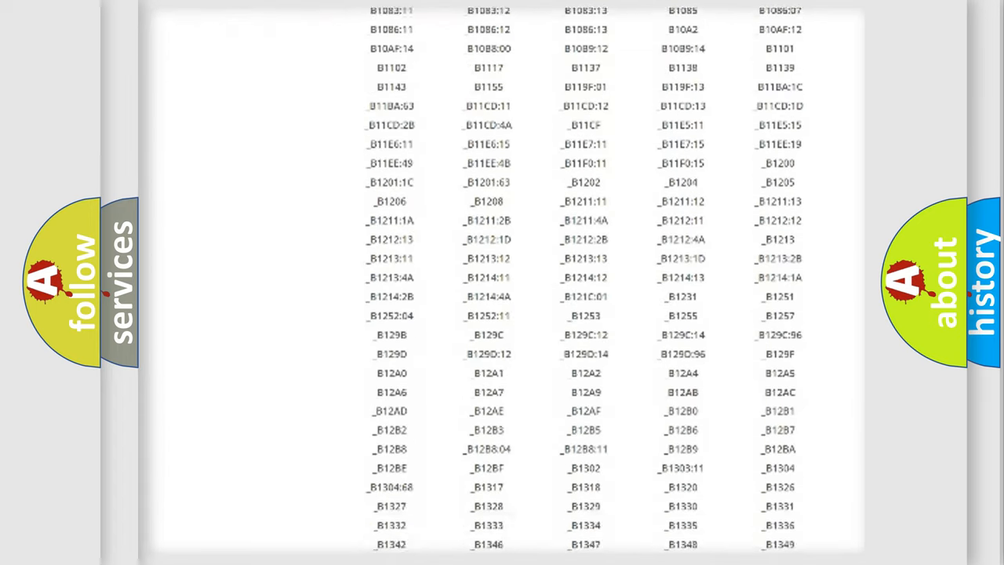
{"action": "scroll", "scroll_direction": "down", "scroll_amount": 3}
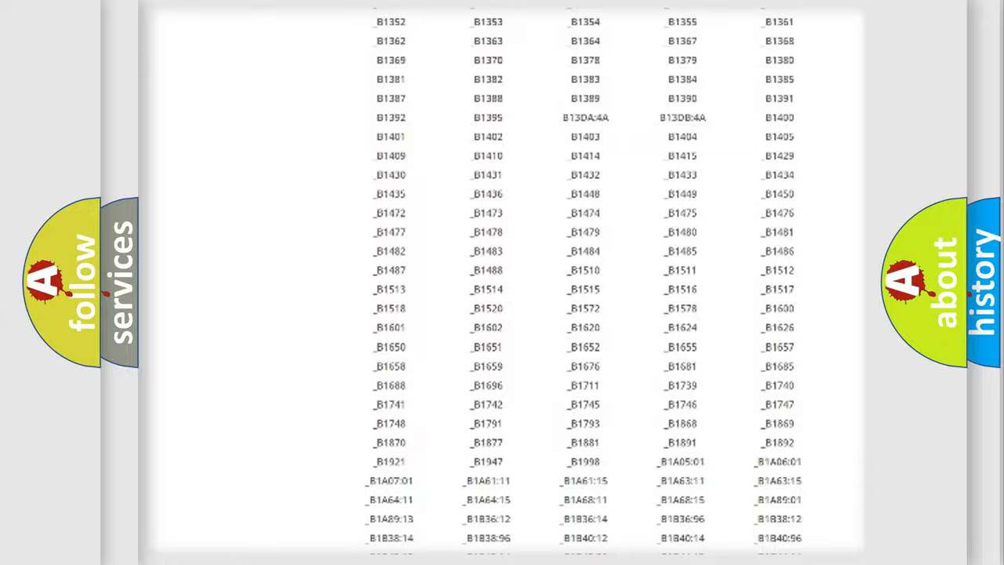